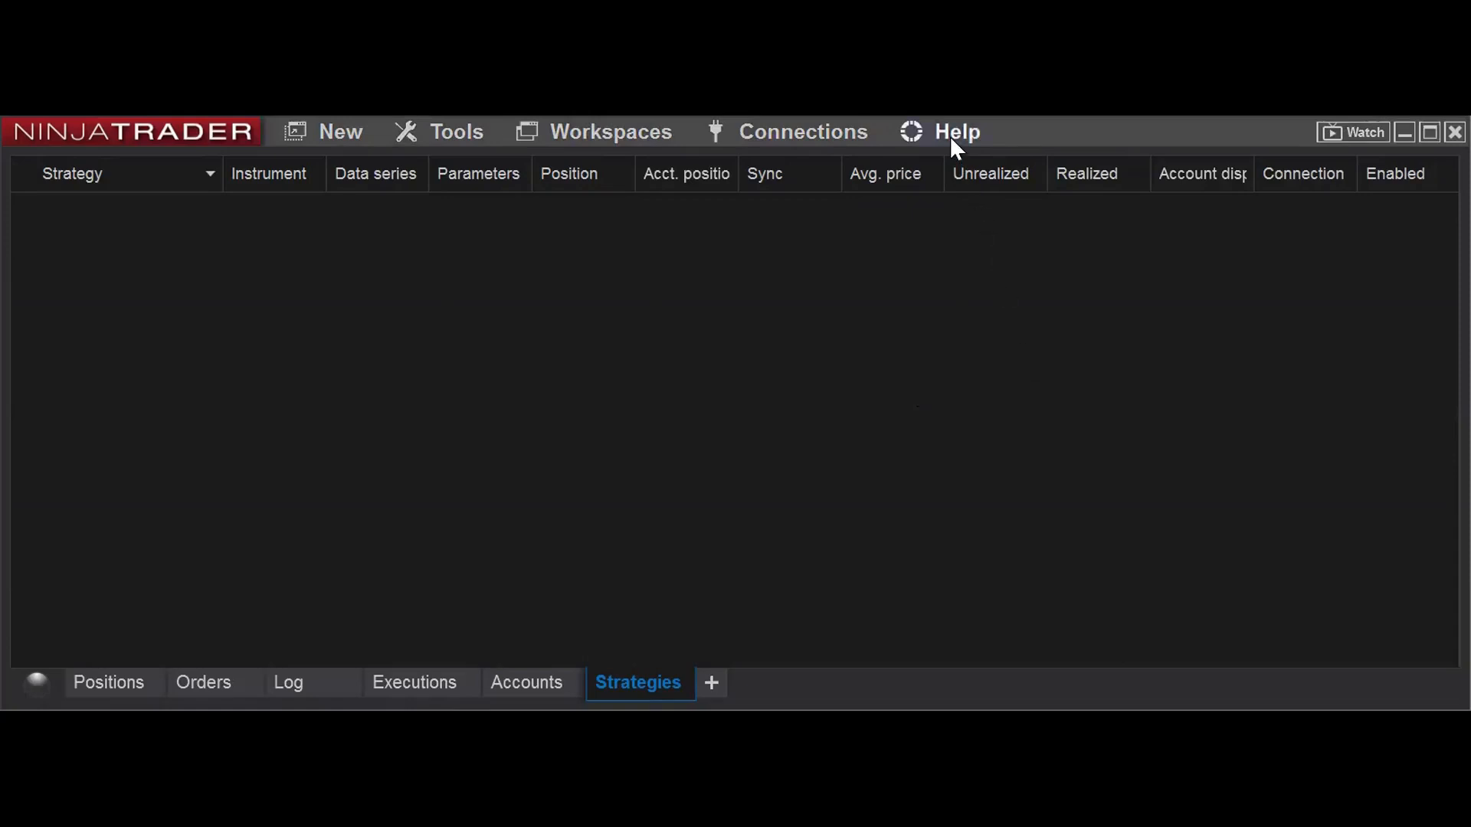
Open 3rd Party Licensing from the Help menu in the NinjaTrader control center
left_click(955, 131)
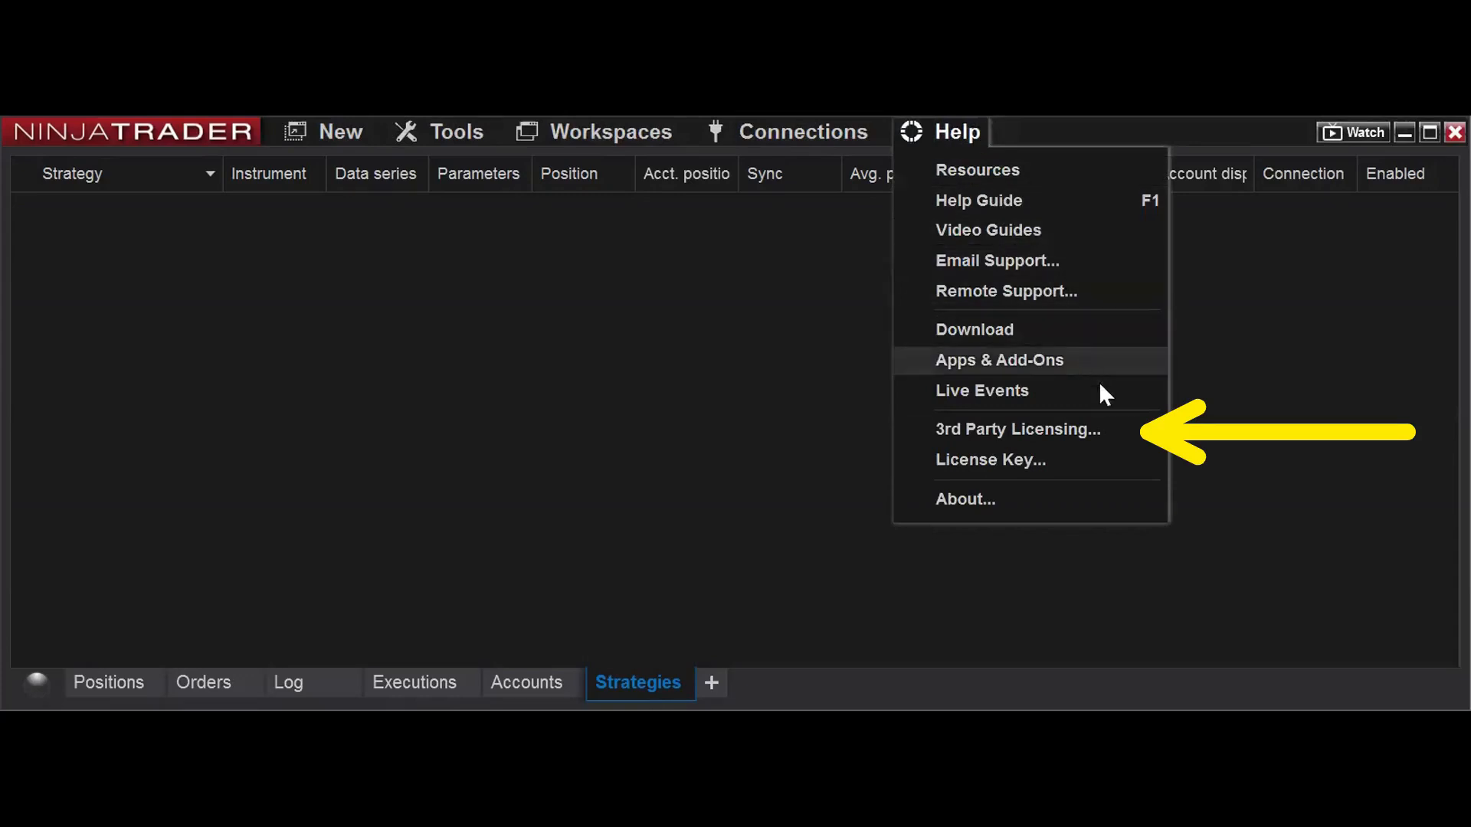
mouse_move(1018, 428)
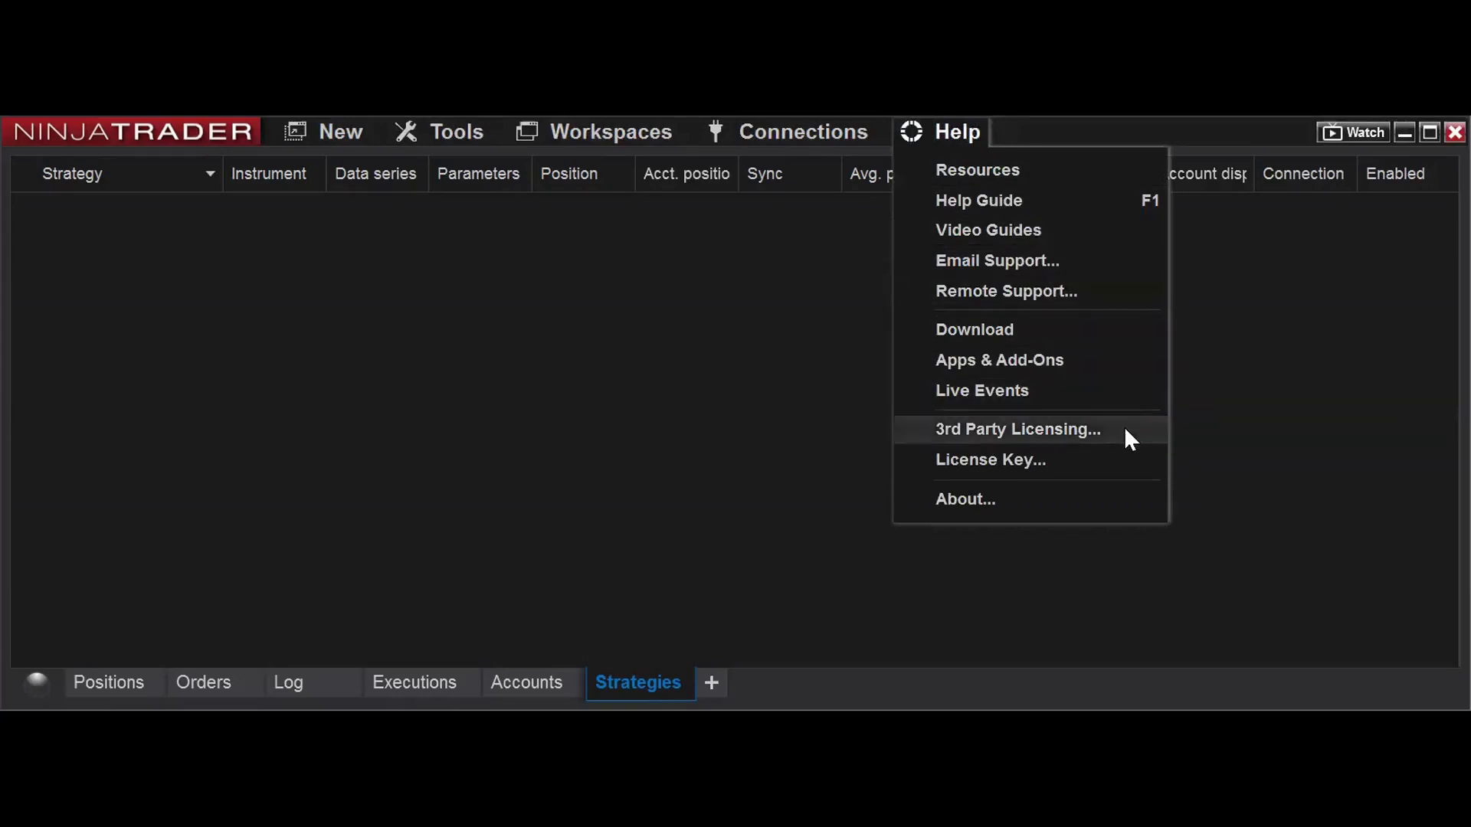
left_click(1017, 429)
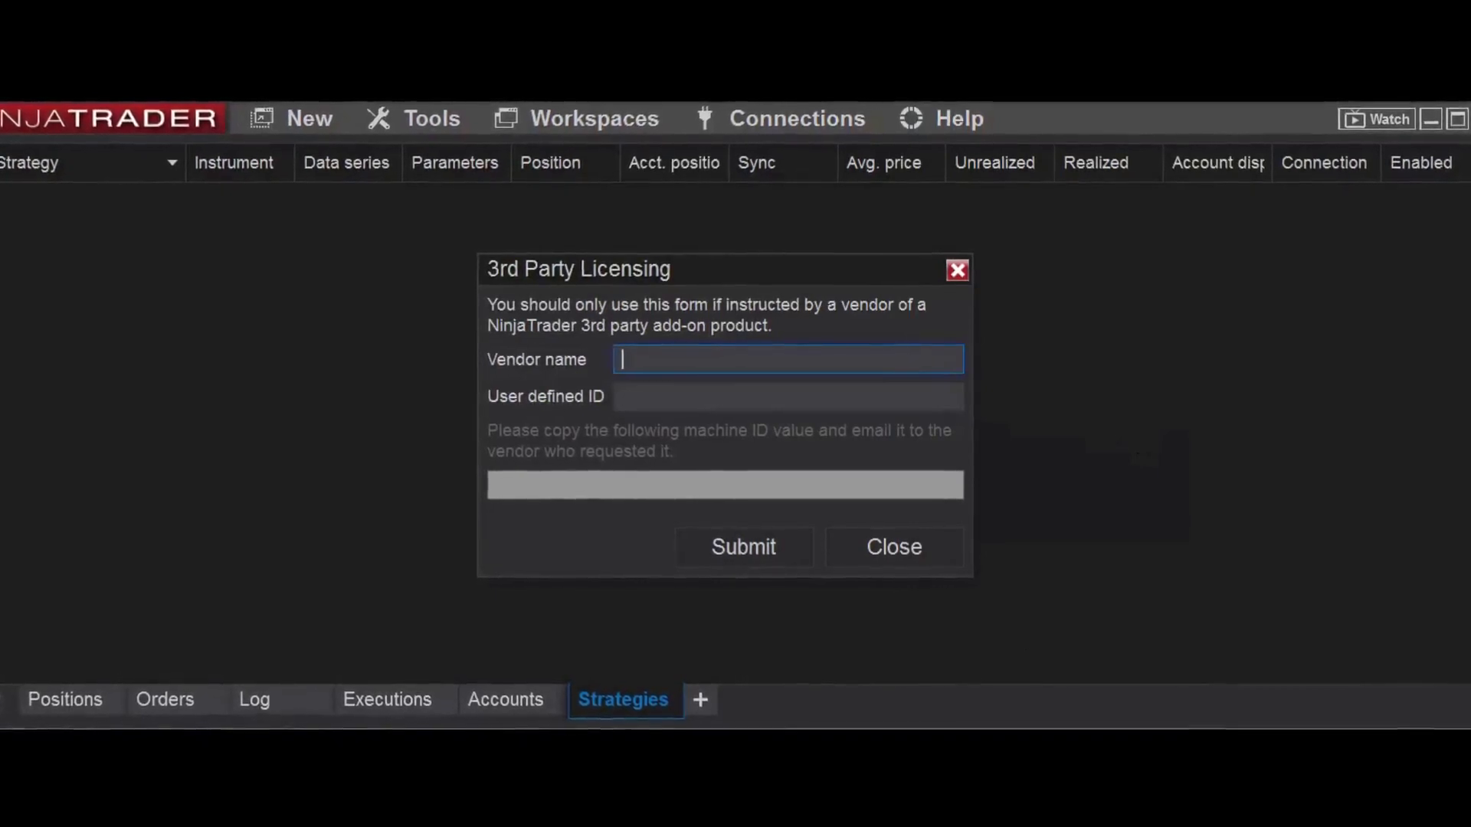
Enter EGIndicators in the vendor name field
type("E")
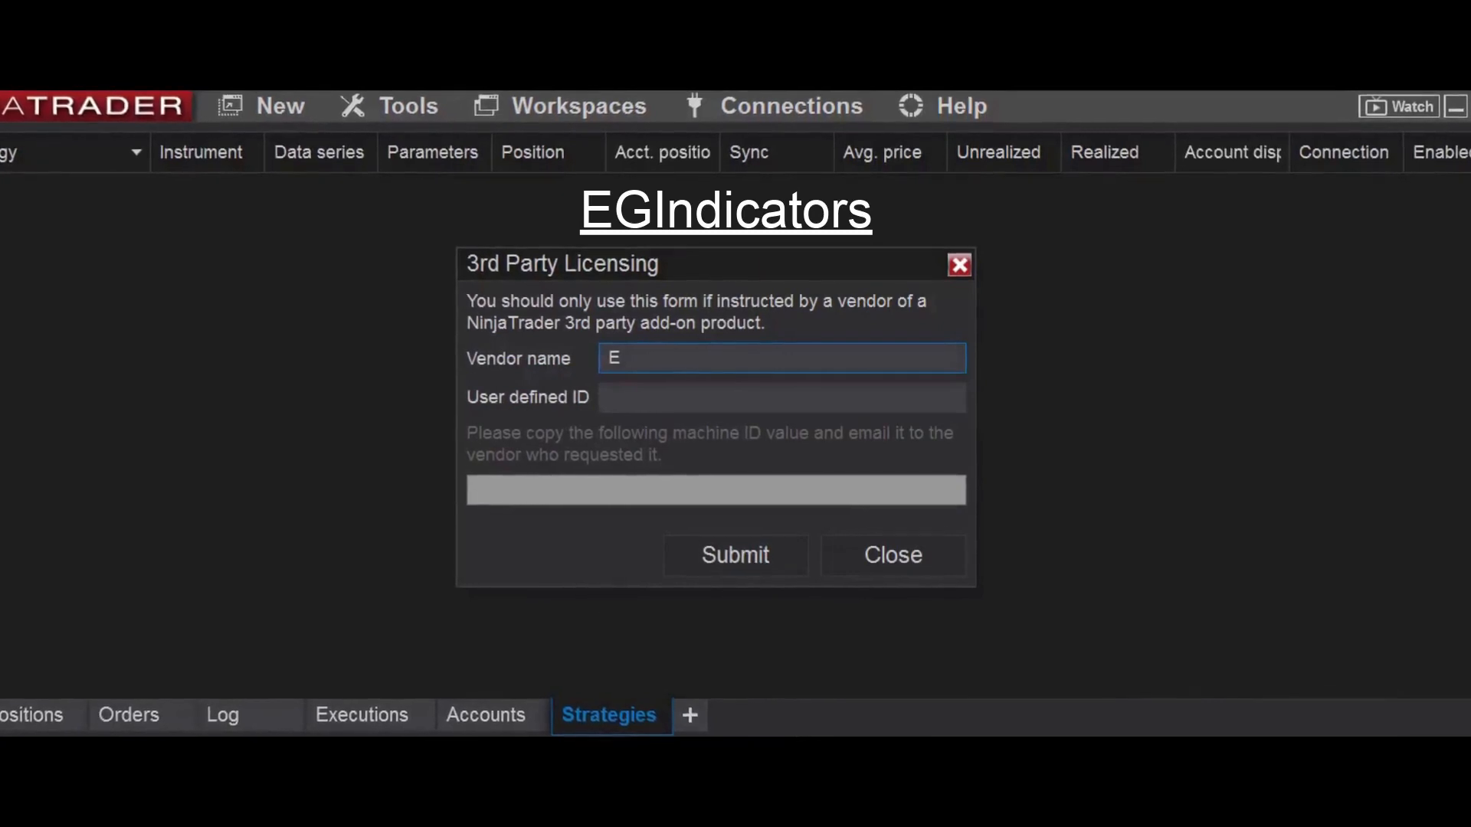
type("GIndicators")
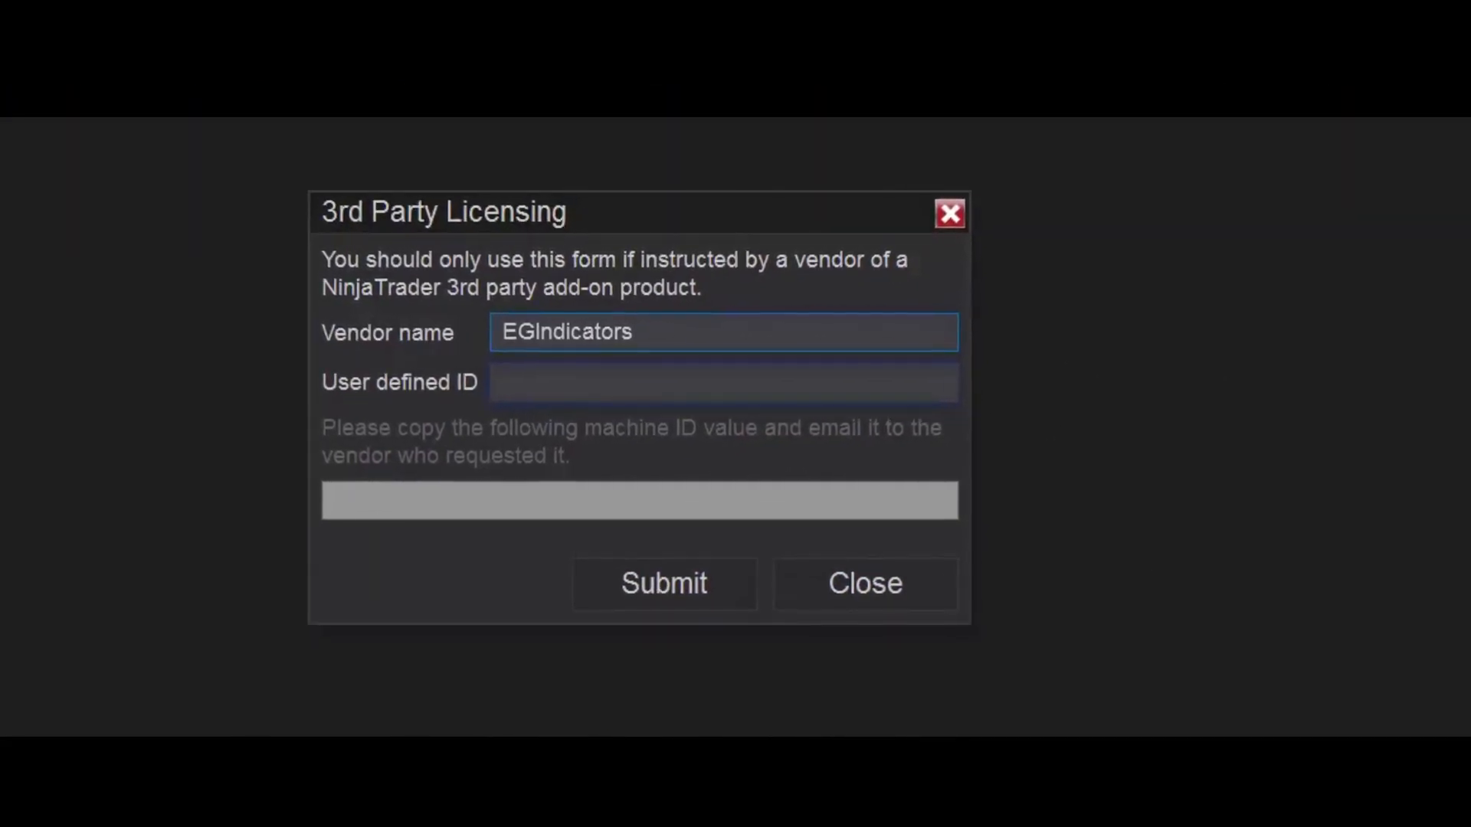
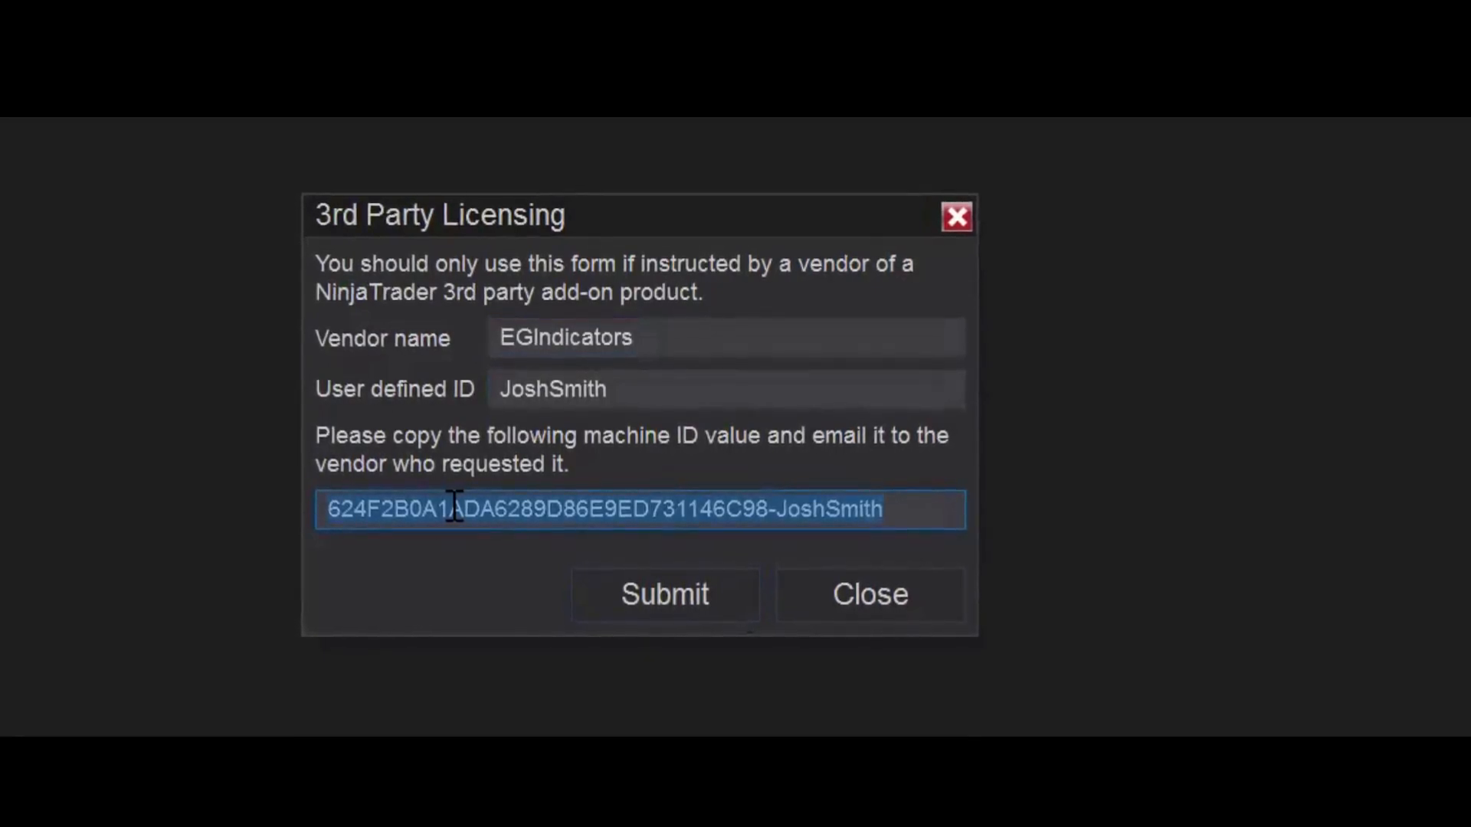
right_click(605, 510)
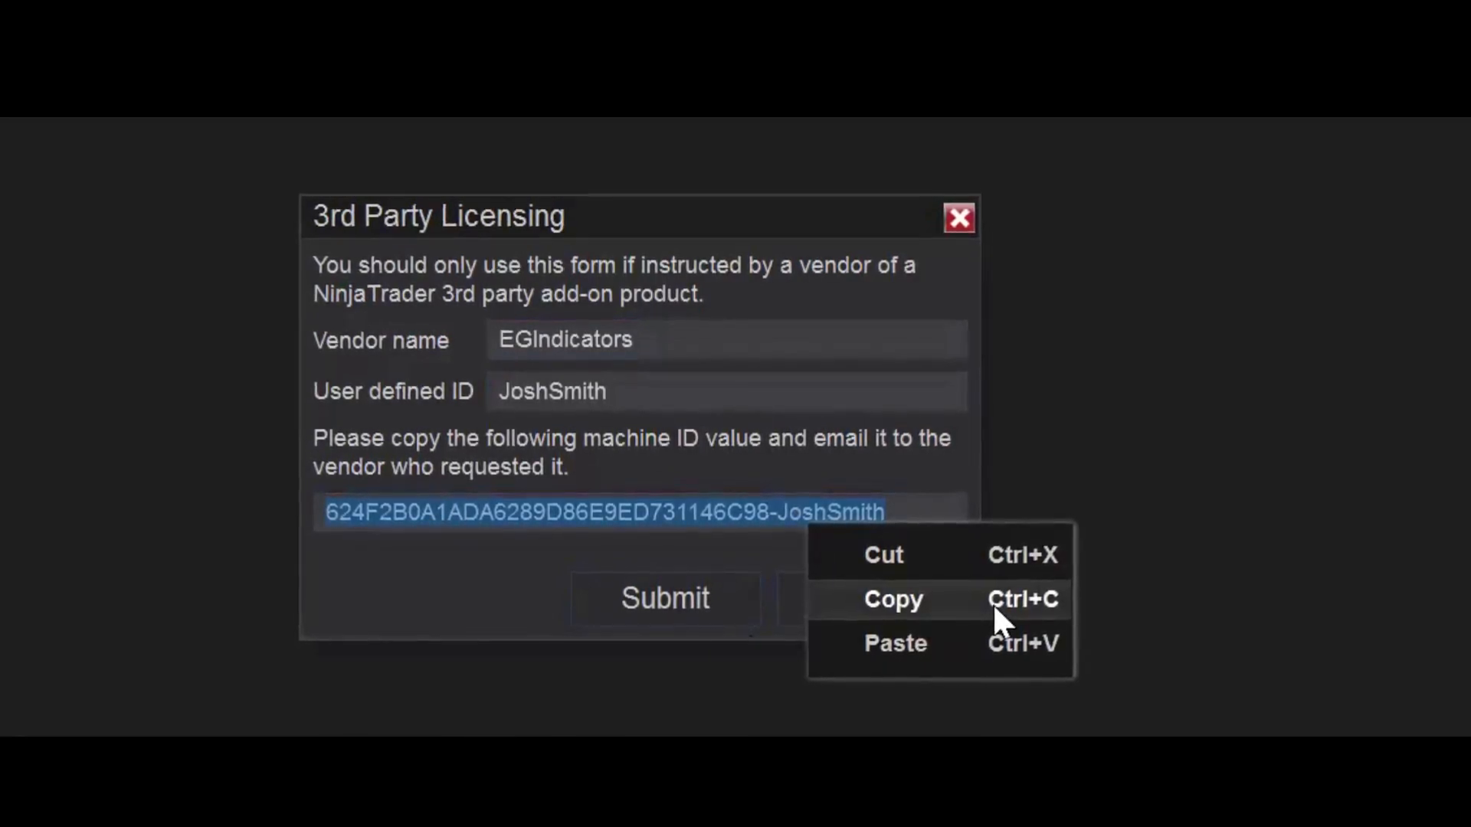
left_click(890, 598)
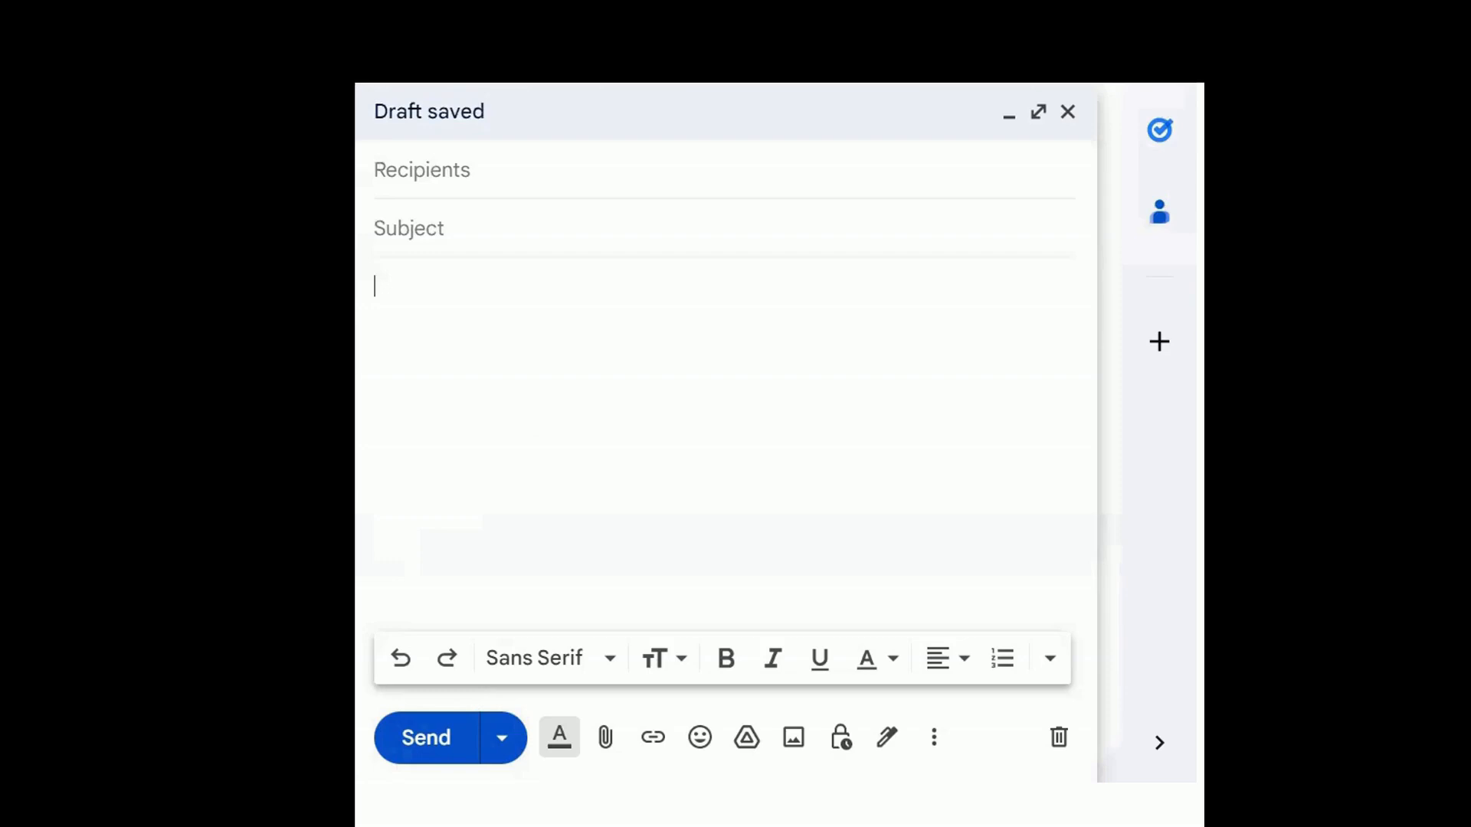
Type 'Hi EGIndicators,' and the license line with the pasted machine ID
type("Hi EGIndicators,")
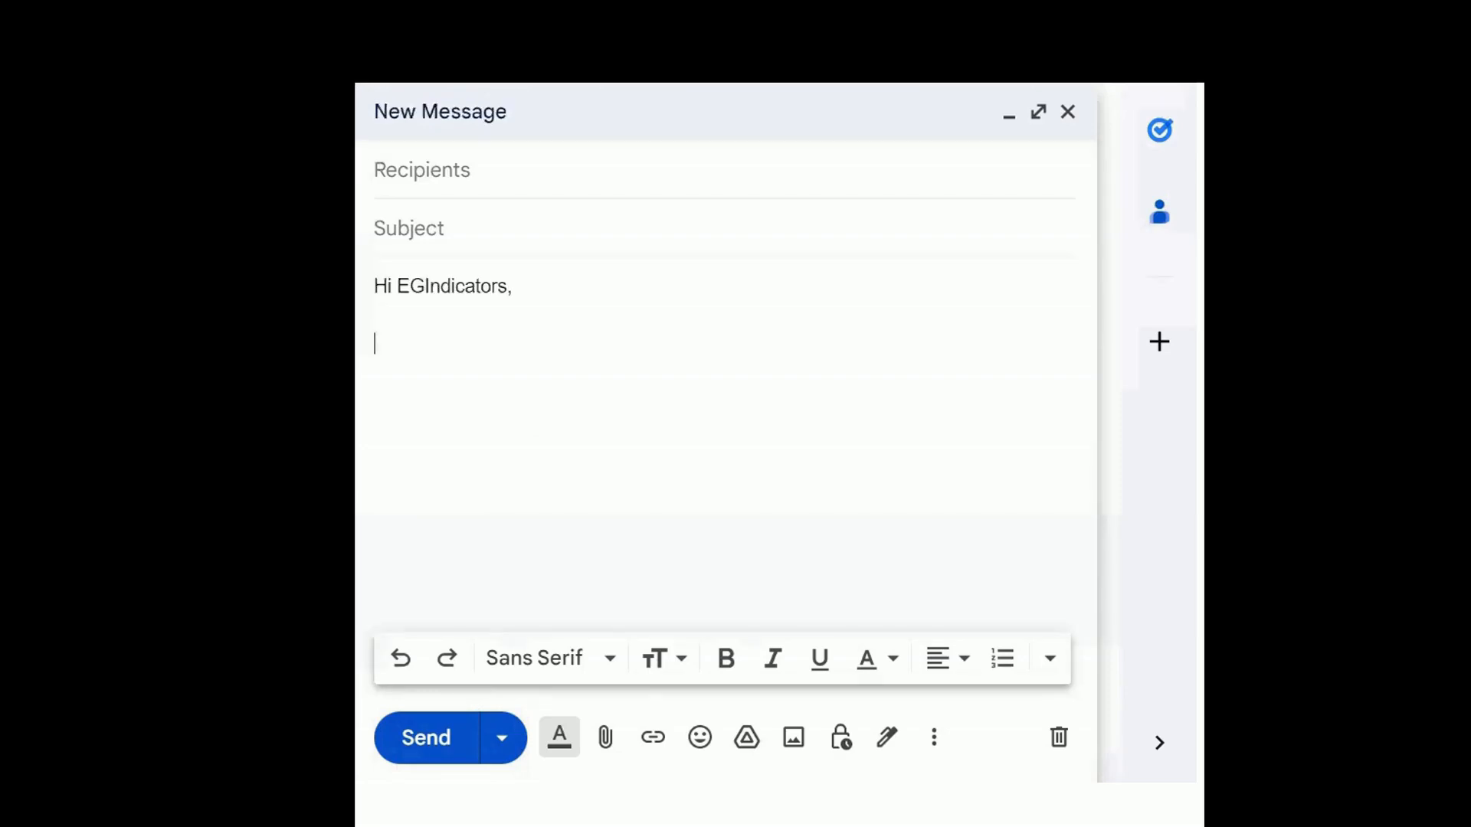
type("My license for activation is:")
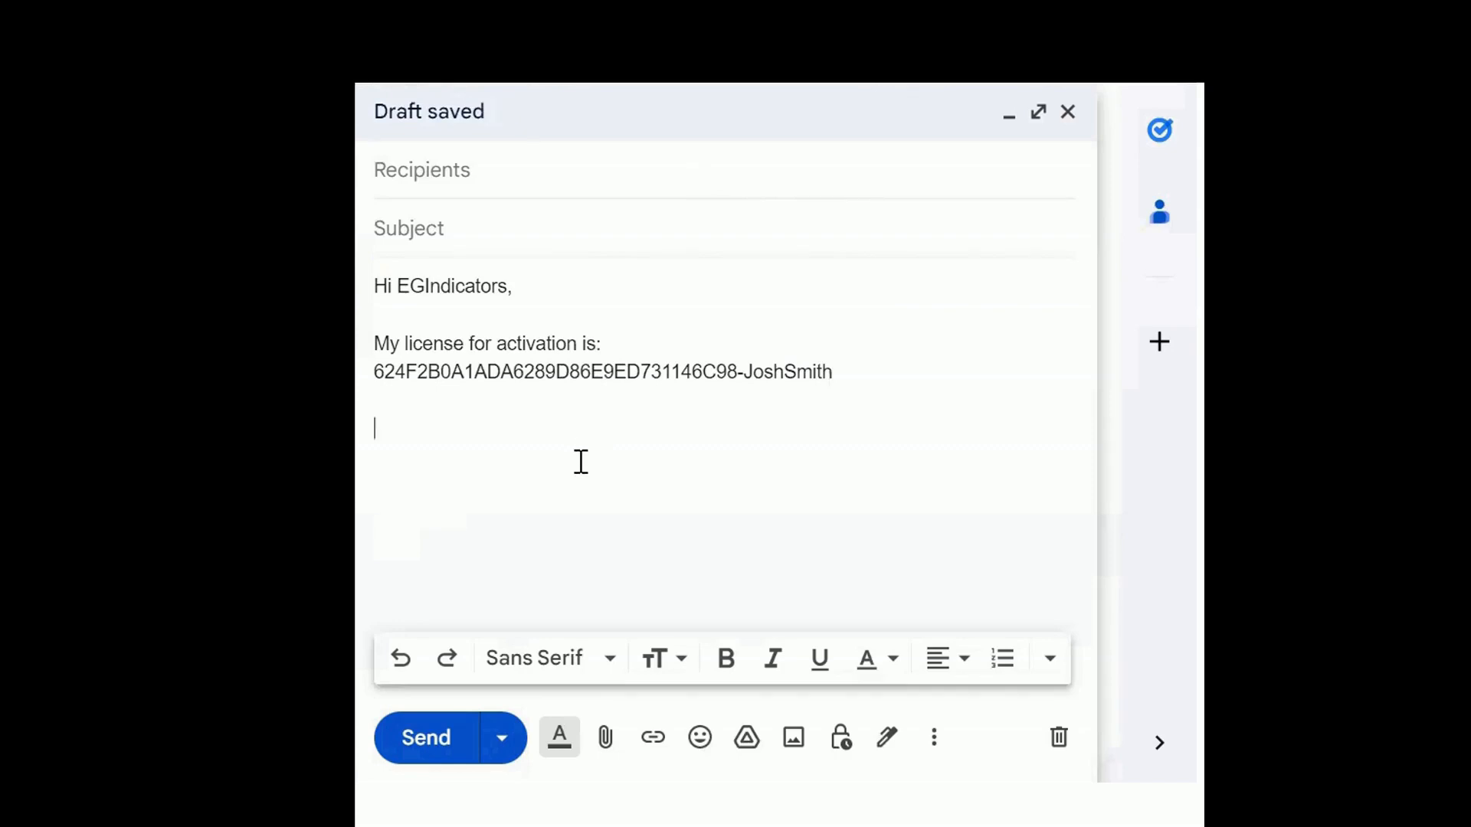
type("My email address is")
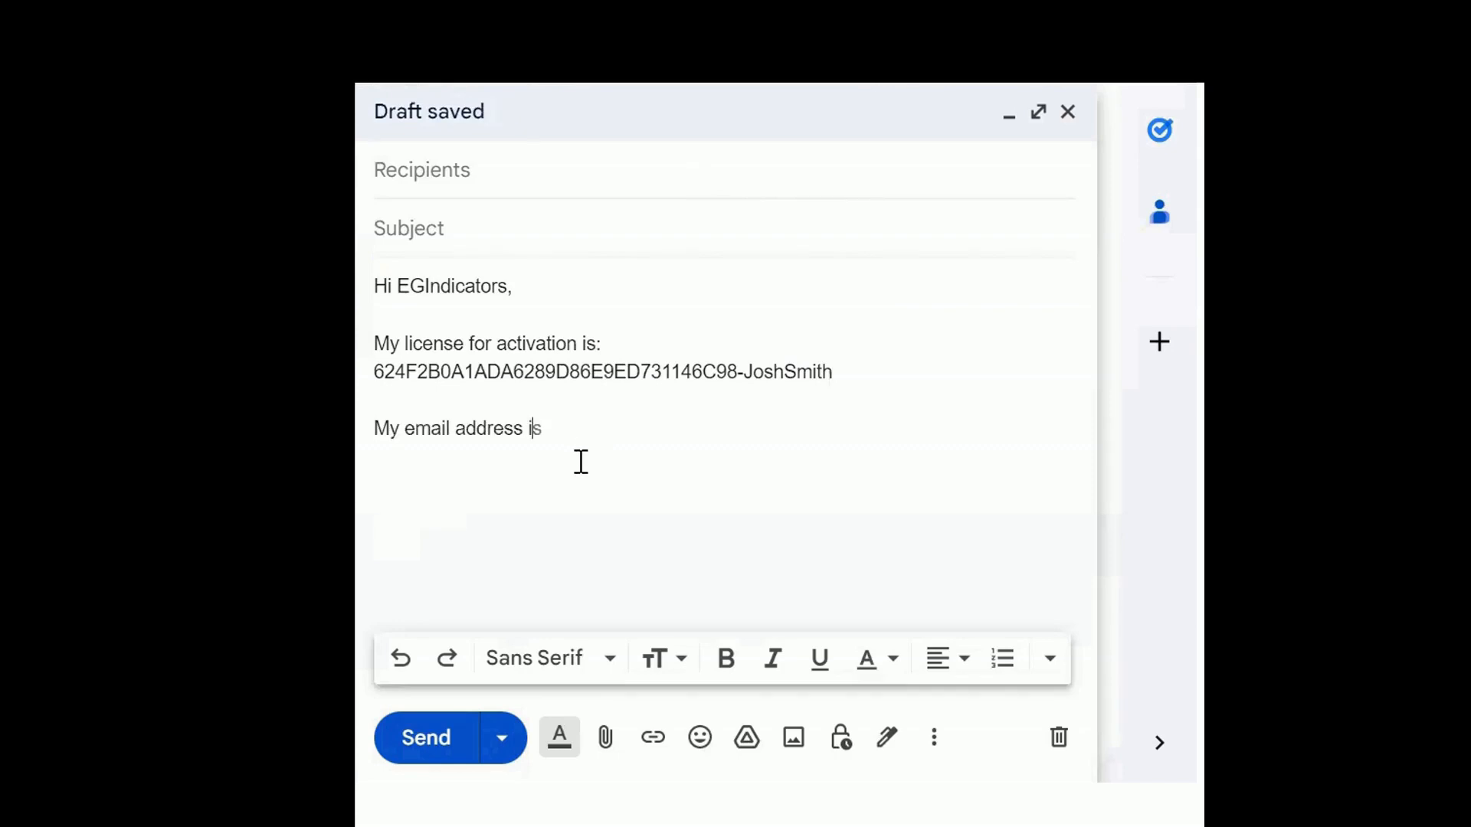
type(":")
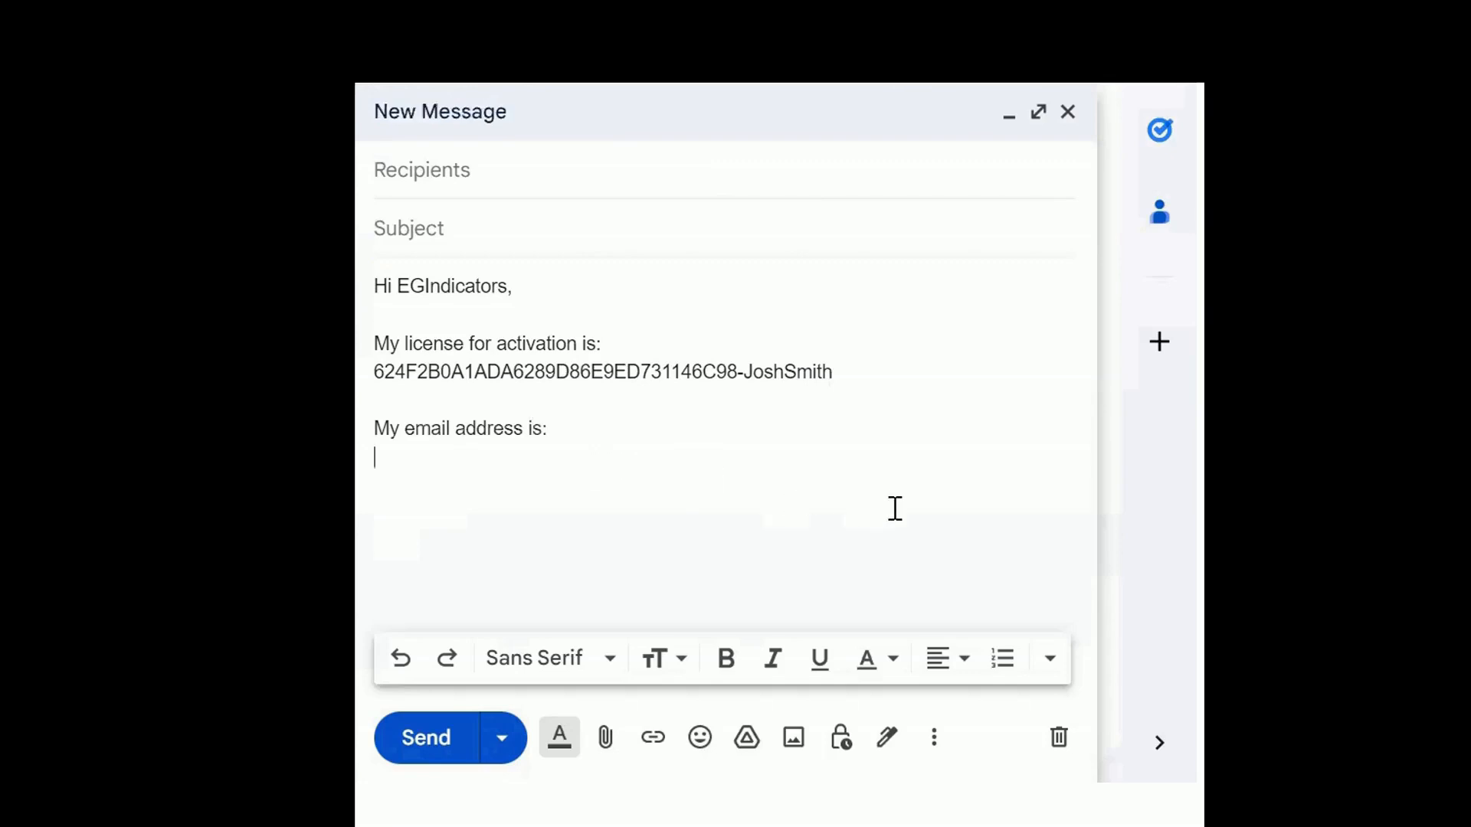
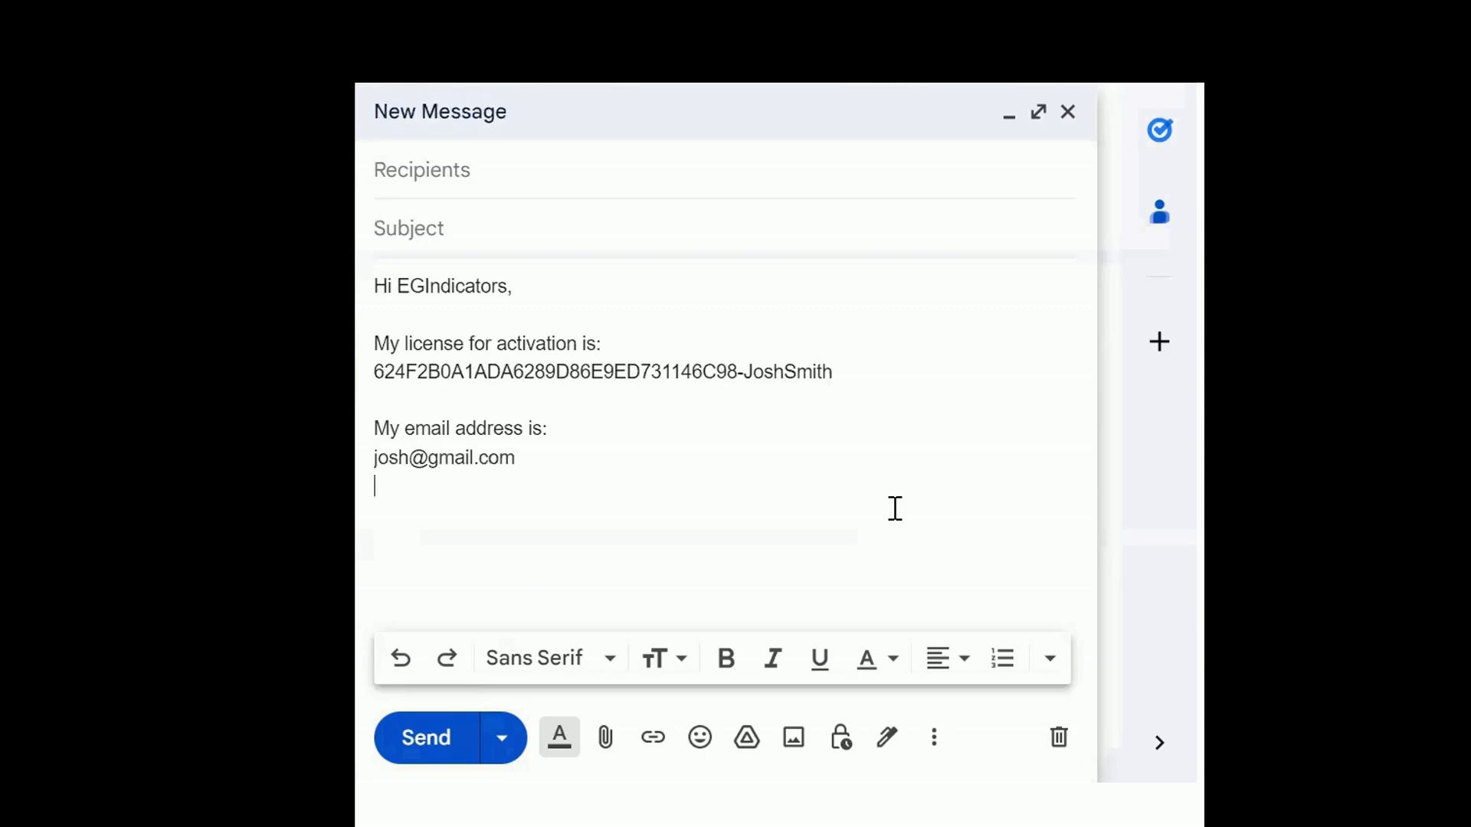
type("Thank you,")
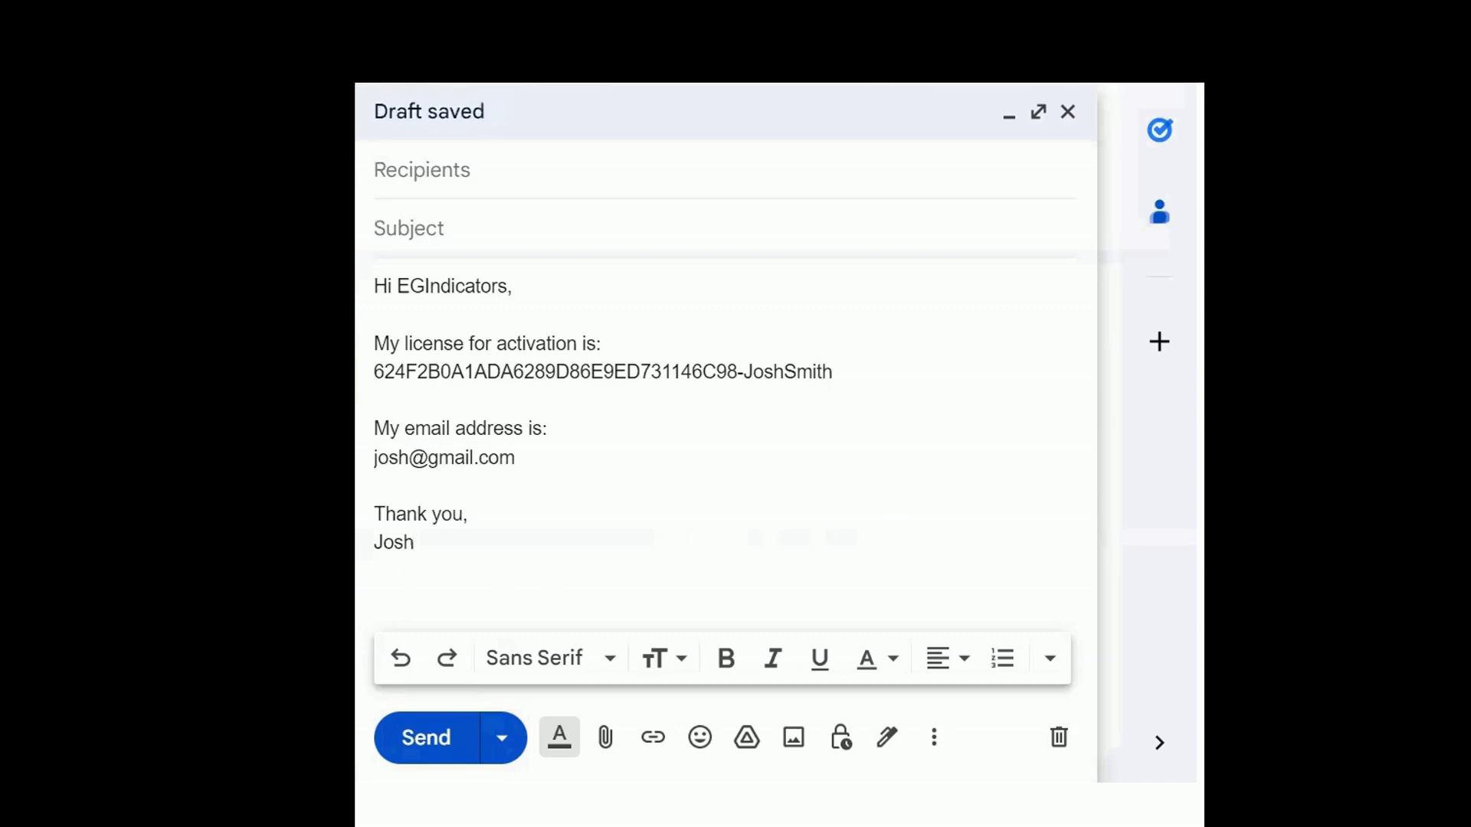
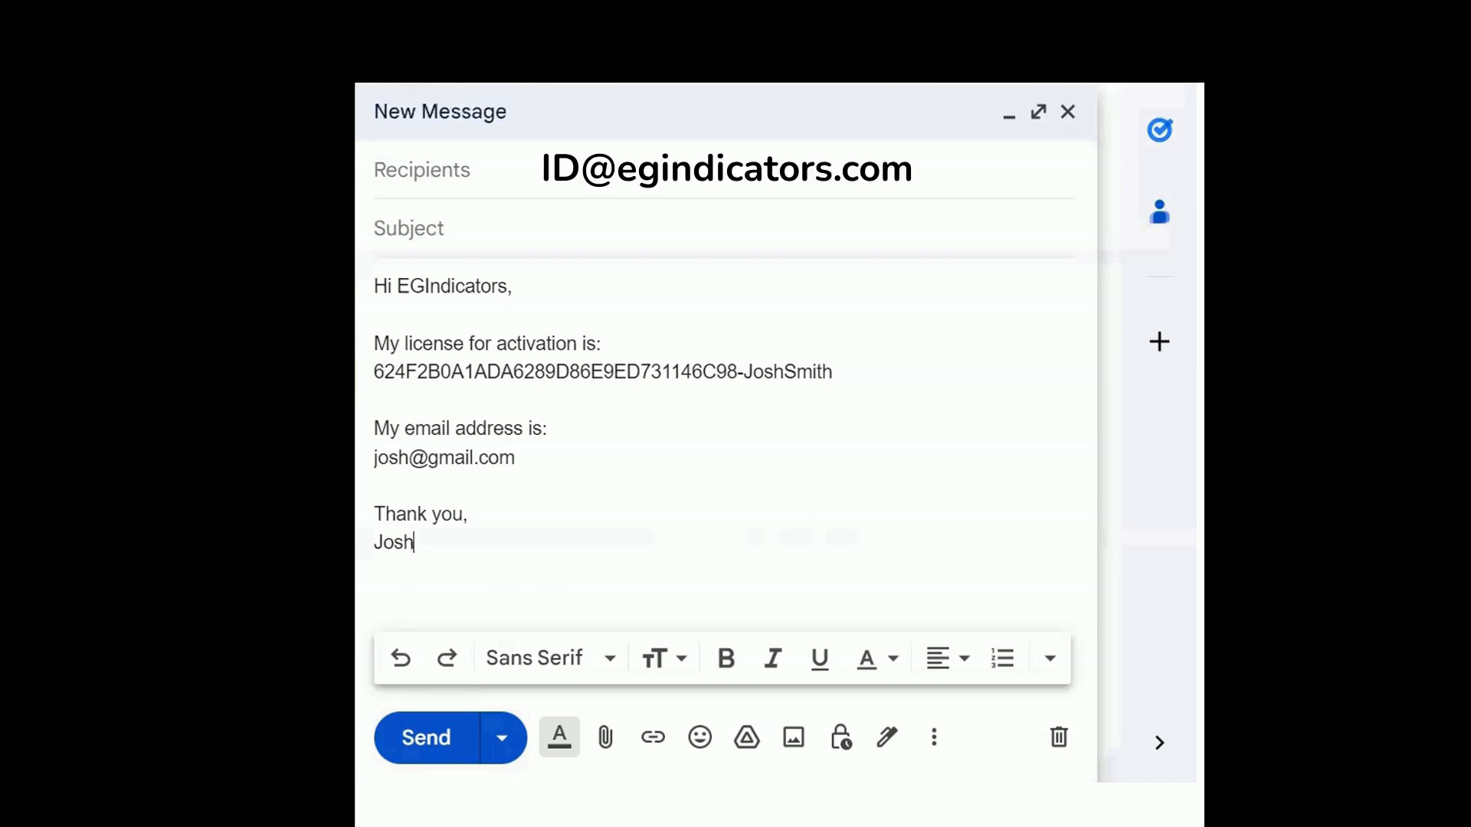